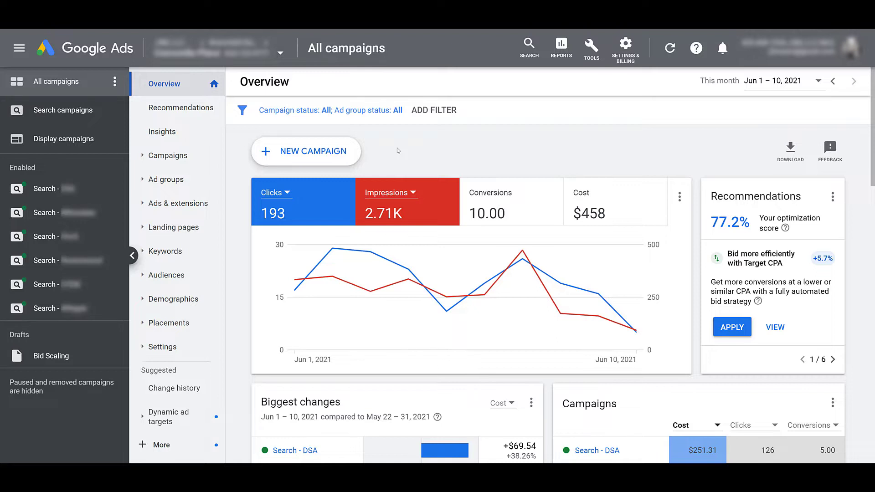
{"action": "mouse_move", "coordinate": [62, 110]}
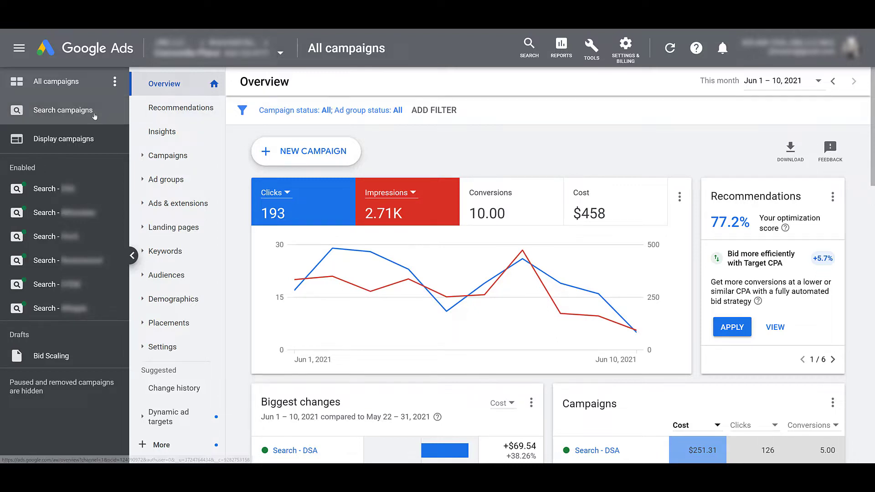
- Filter the account to Search campaigns and browse the Ad groups and Keywords reports before returning to Campaigns
{"action": "left_click", "coordinate": [62, 110]}
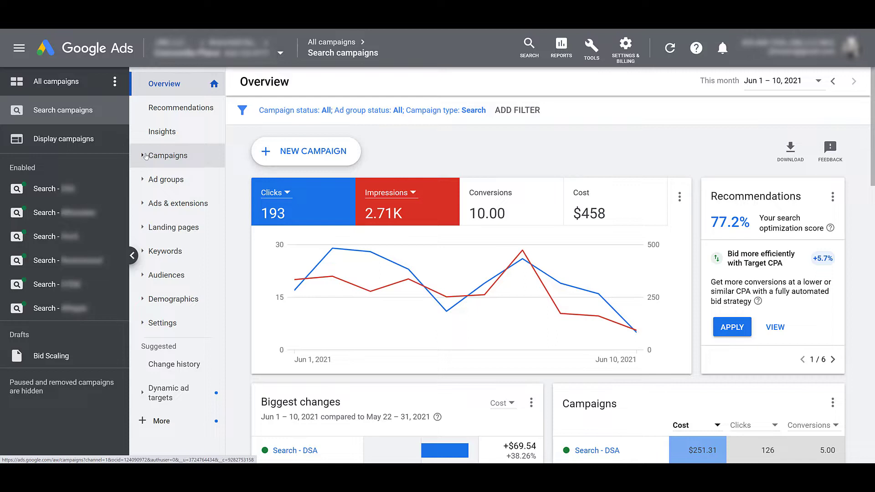
{"action": "left_click", "coordinate": [167, 155]}
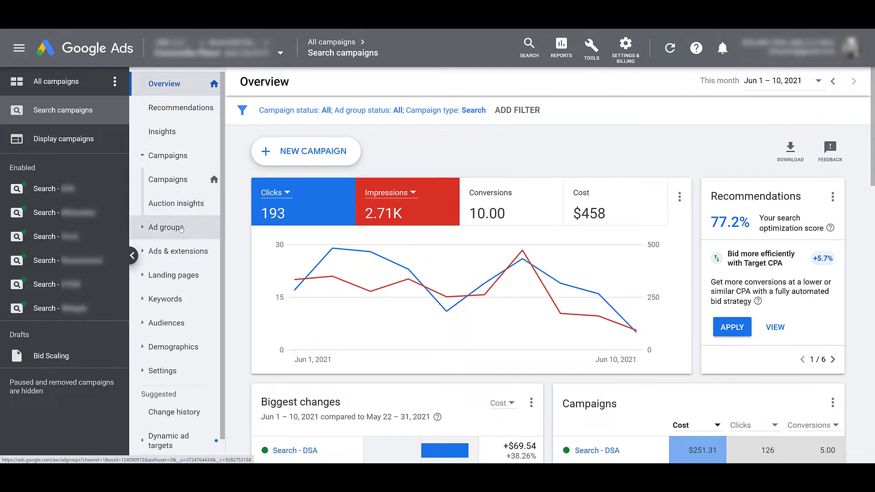
{"action": "left_click", "coordinate": [165, 227]}
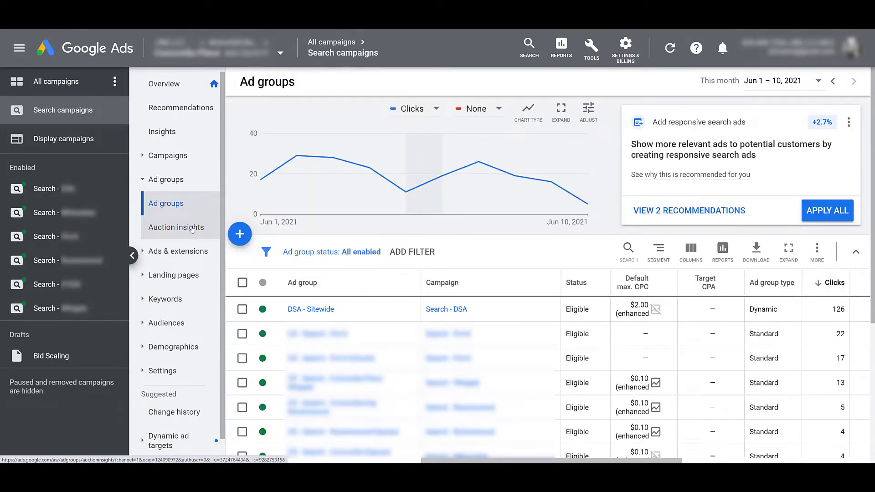
{"action": "mouse_move", "coordinate": [165, 299]}
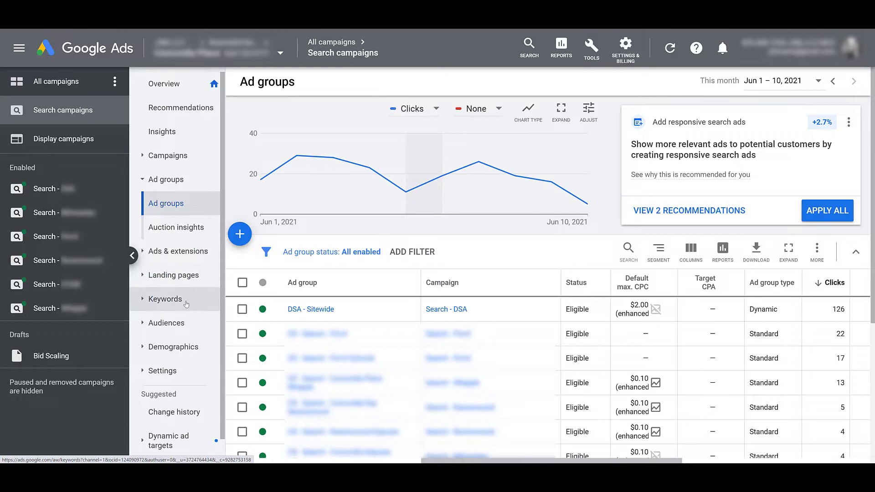
{"action": "left_click", "coordinate": [164, 298]}
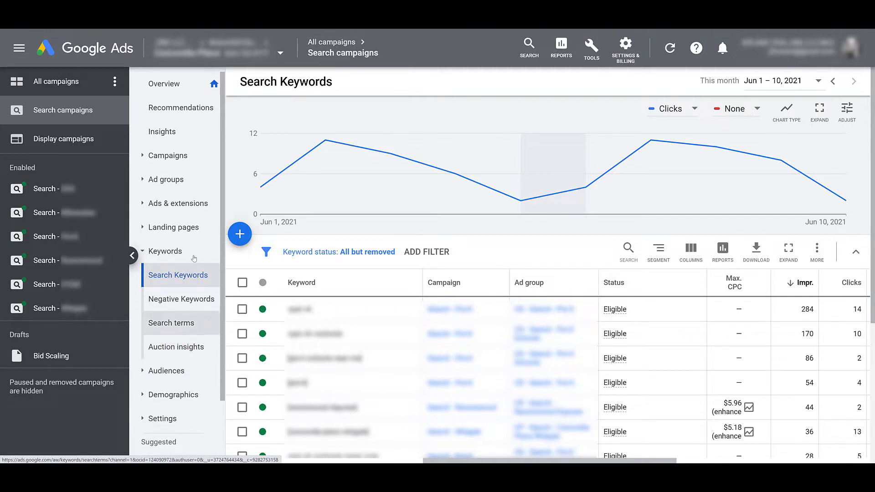
{"action": "left_click", "coordinate": [168, 155]}
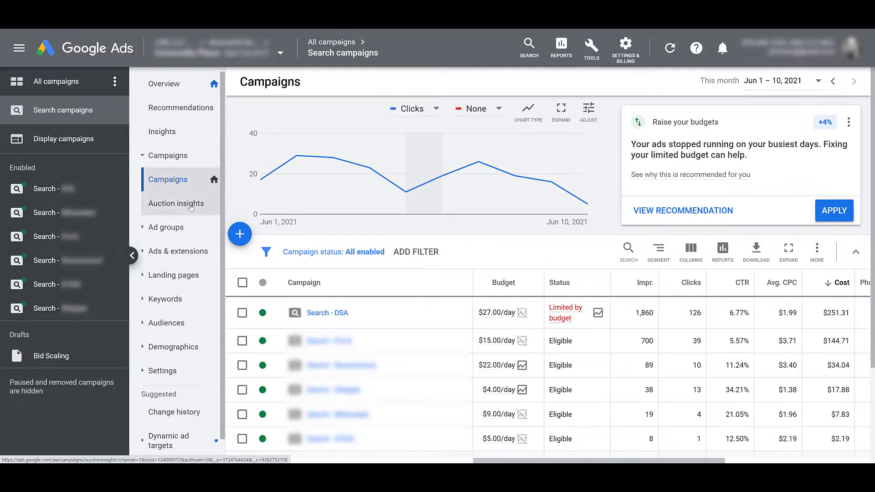
- Open Auction insights for the Search campaigns and show its column editor with the six competitor metrics
{"action": "left_click", "coordinate": [176, 203]}
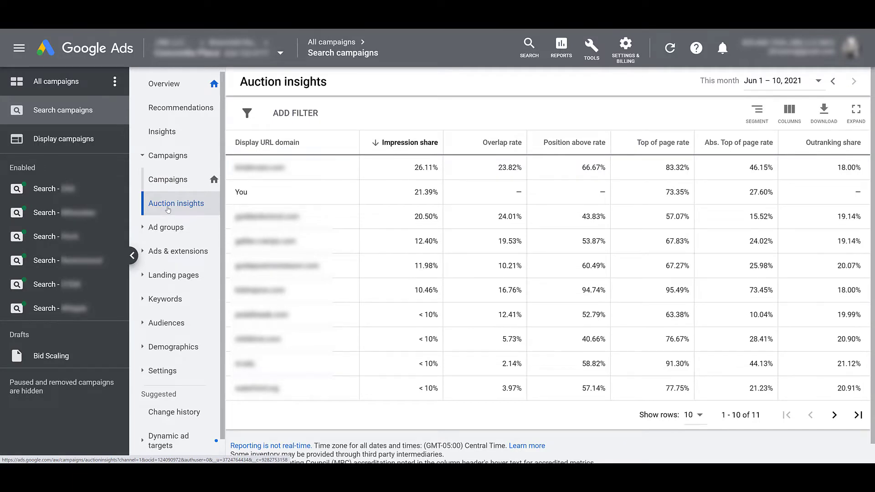
{"action": "mouse_move", "coordinate": [312, 183]}
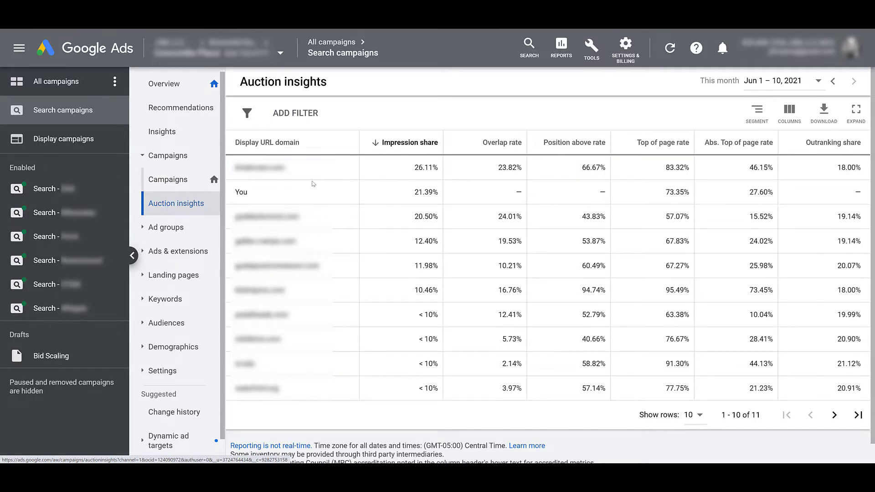
{"action": "left_click", "coordinate": [789, 111]}
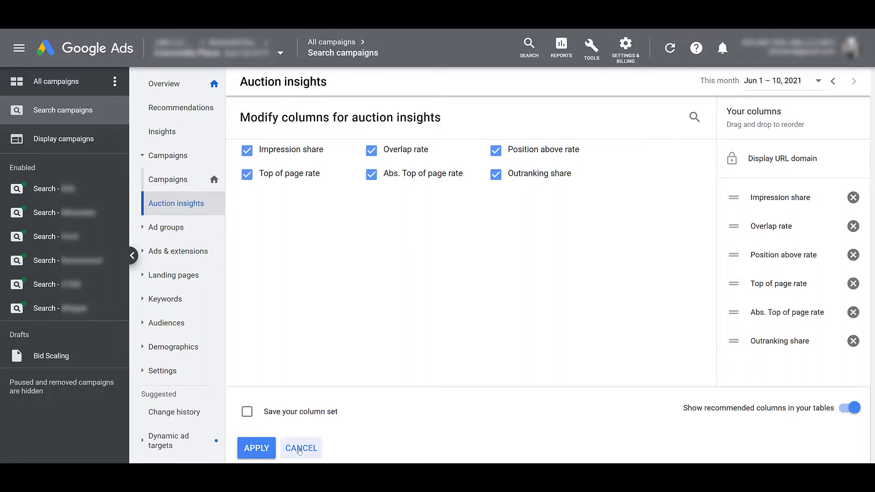
{"action": "left_click", "coordinate": [256, 448]}
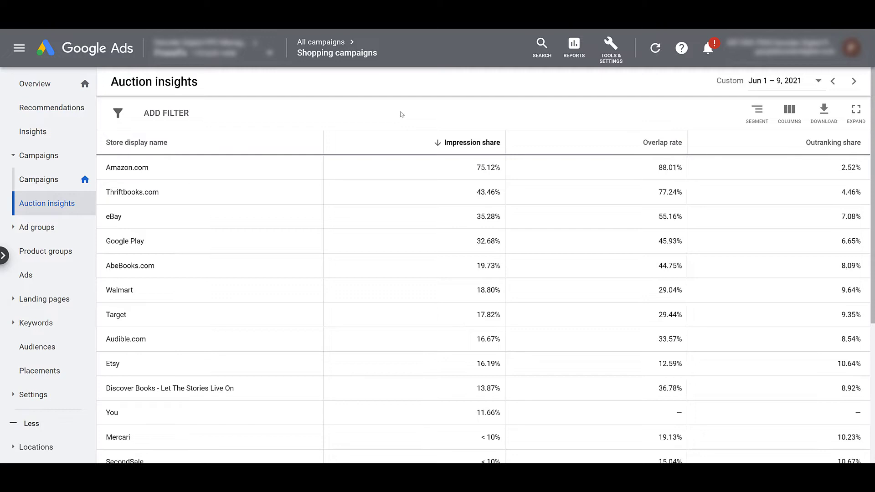
{"action": "mouse_move", "coordinate": [788, 113]}
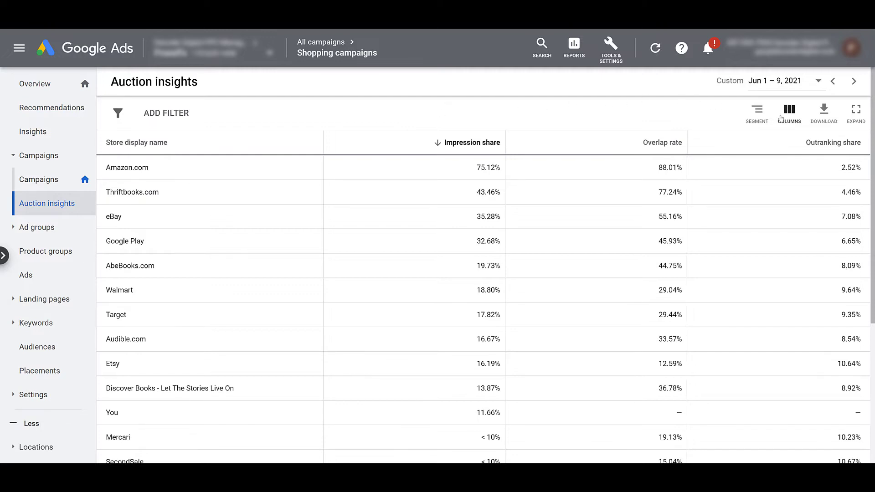
{"action": "left_click", "coordinate": [788, 109]}
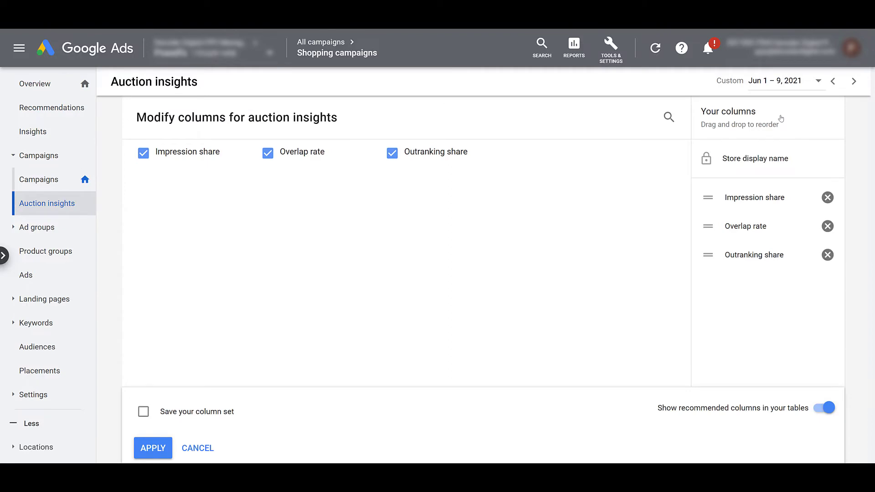
{"action": "left_click", "coordinate": [152, 448]}
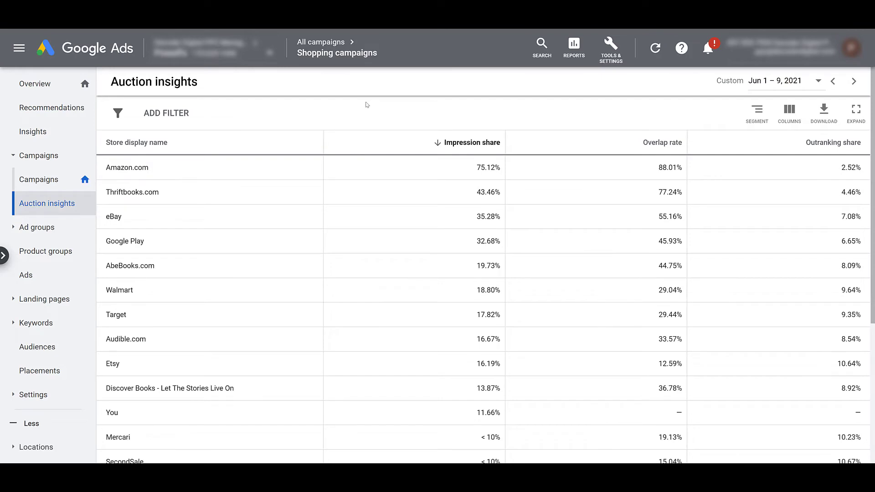
{"action": "mouse_move", "coordinate": [323, 111]}
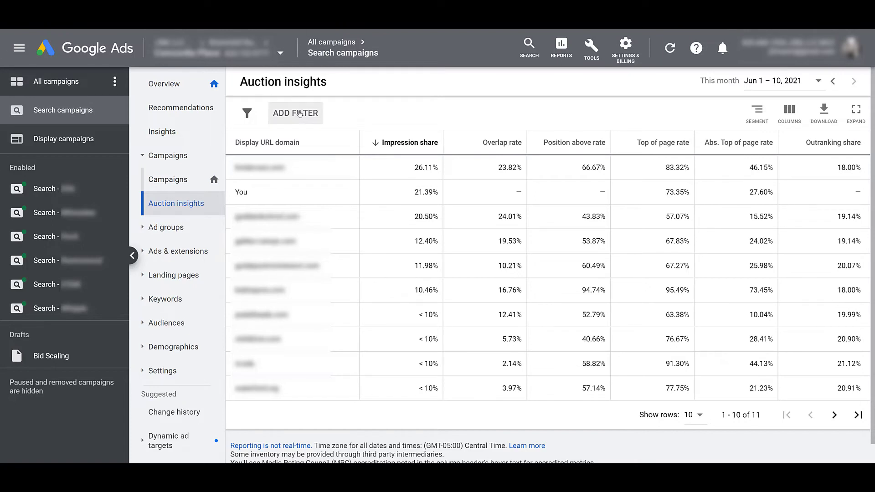
{"action": "left_click", "coordinate": [295, 113]}
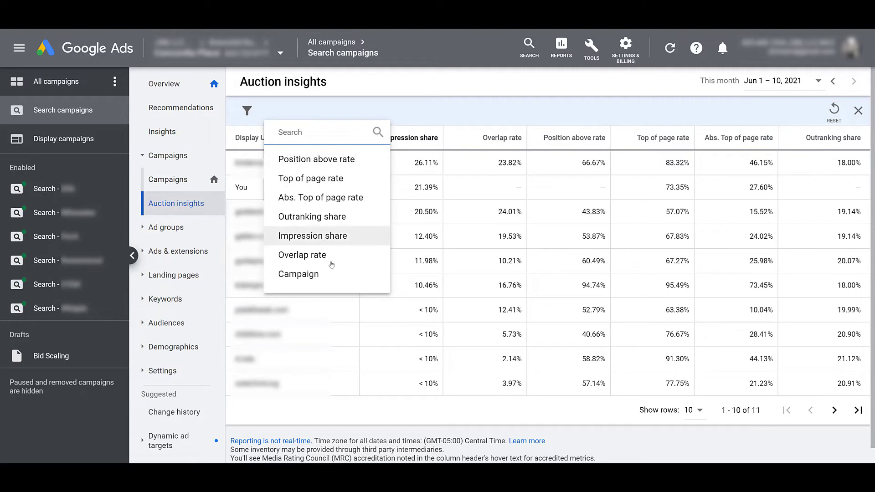
{"action": "left_click", "coordinate": [298, 273]}
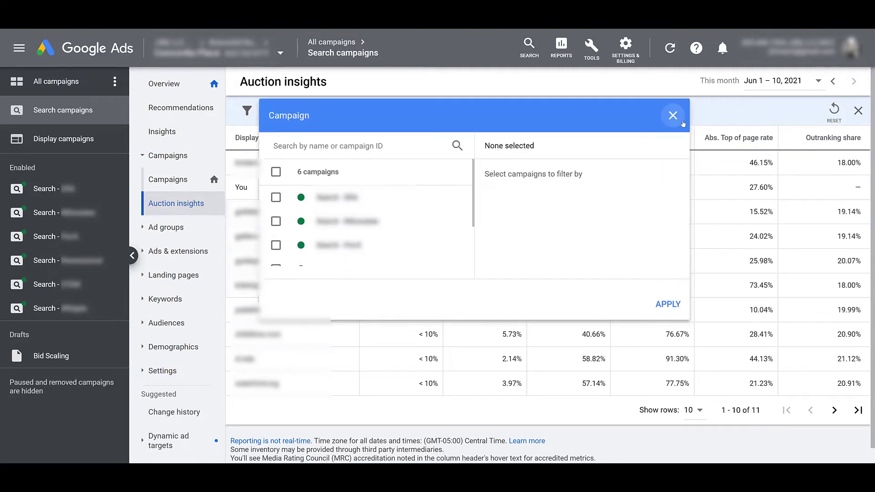
{"action": "left_click", "coordinate": [672, 116]}
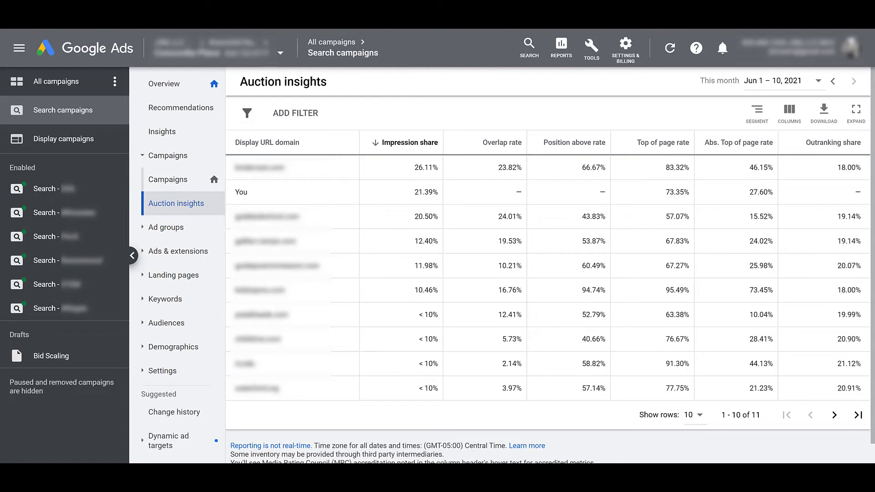
- Segment the Search auction insights table by Device after reviewing the Time options
{"action": "left_click", "coordinate": [756, 111]}
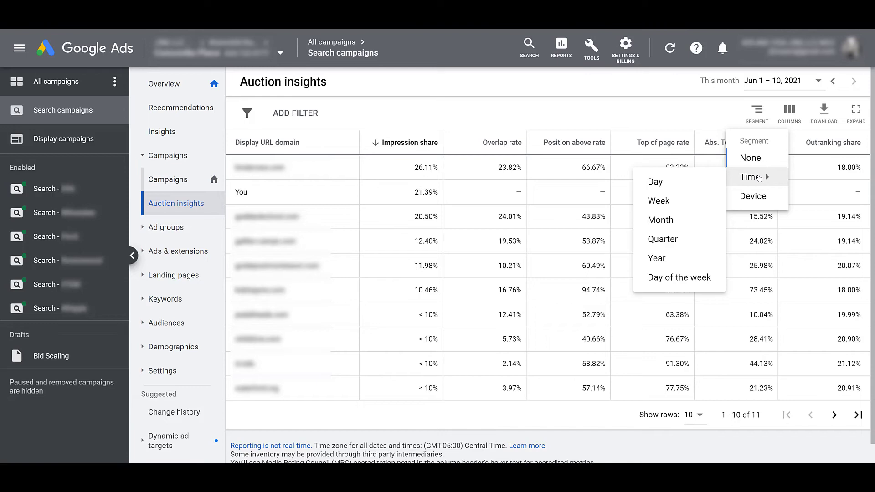
{"action": "mouse_move", "coordinate": [754, 196]}
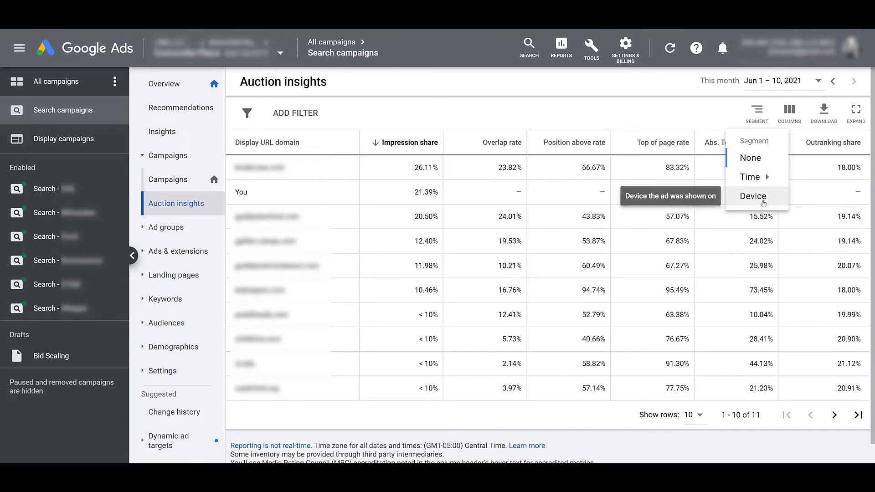
{"action": "left_click", "coordinate": [753, 196]}
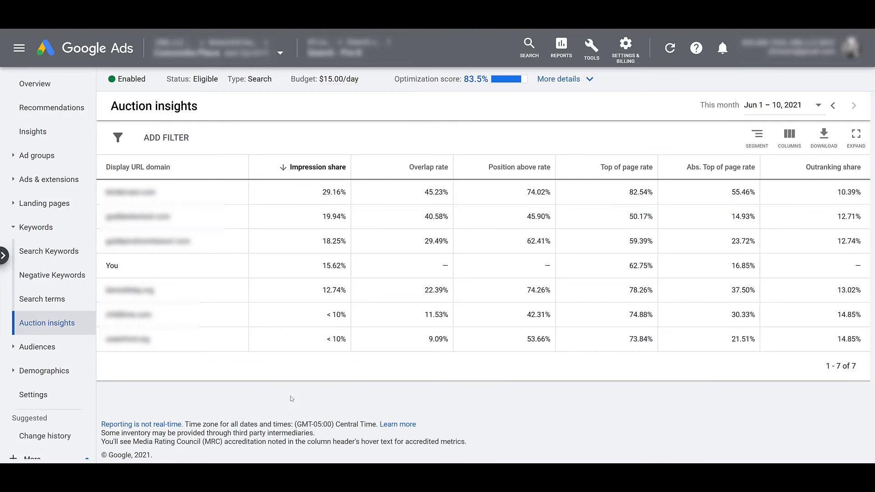
{"action": "mouse_move", "coordinate": [289, 398]}
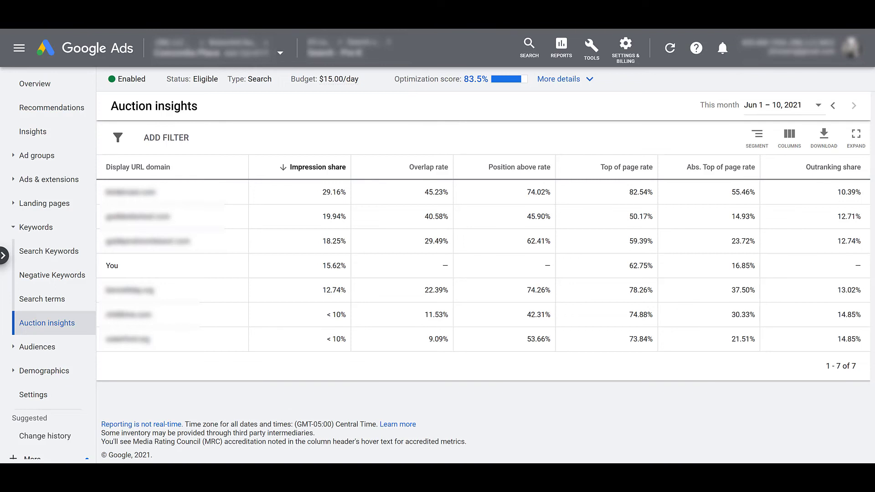